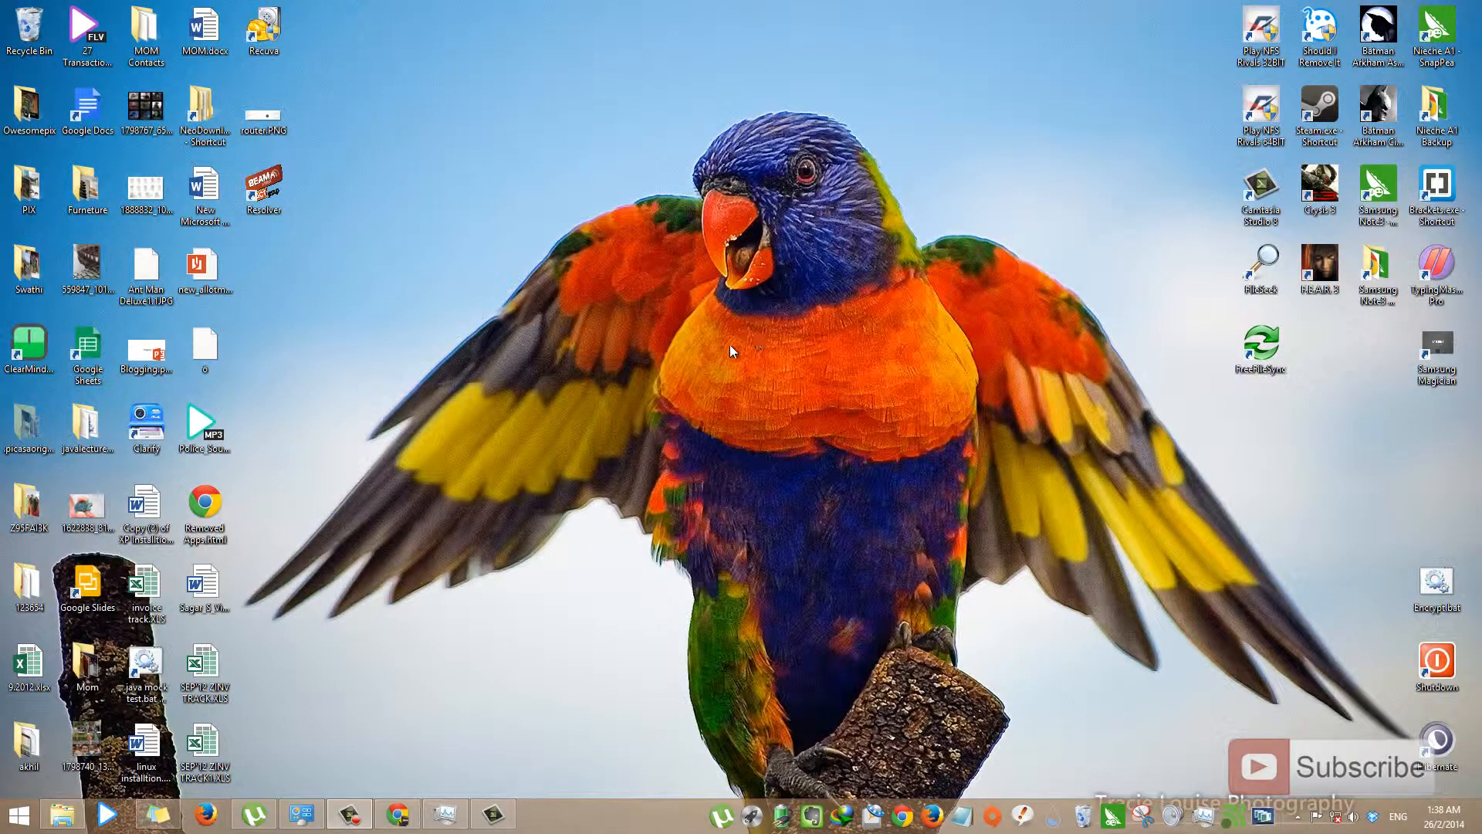
- Open the Start screen from the taskbar's Start button
click(10, 820)
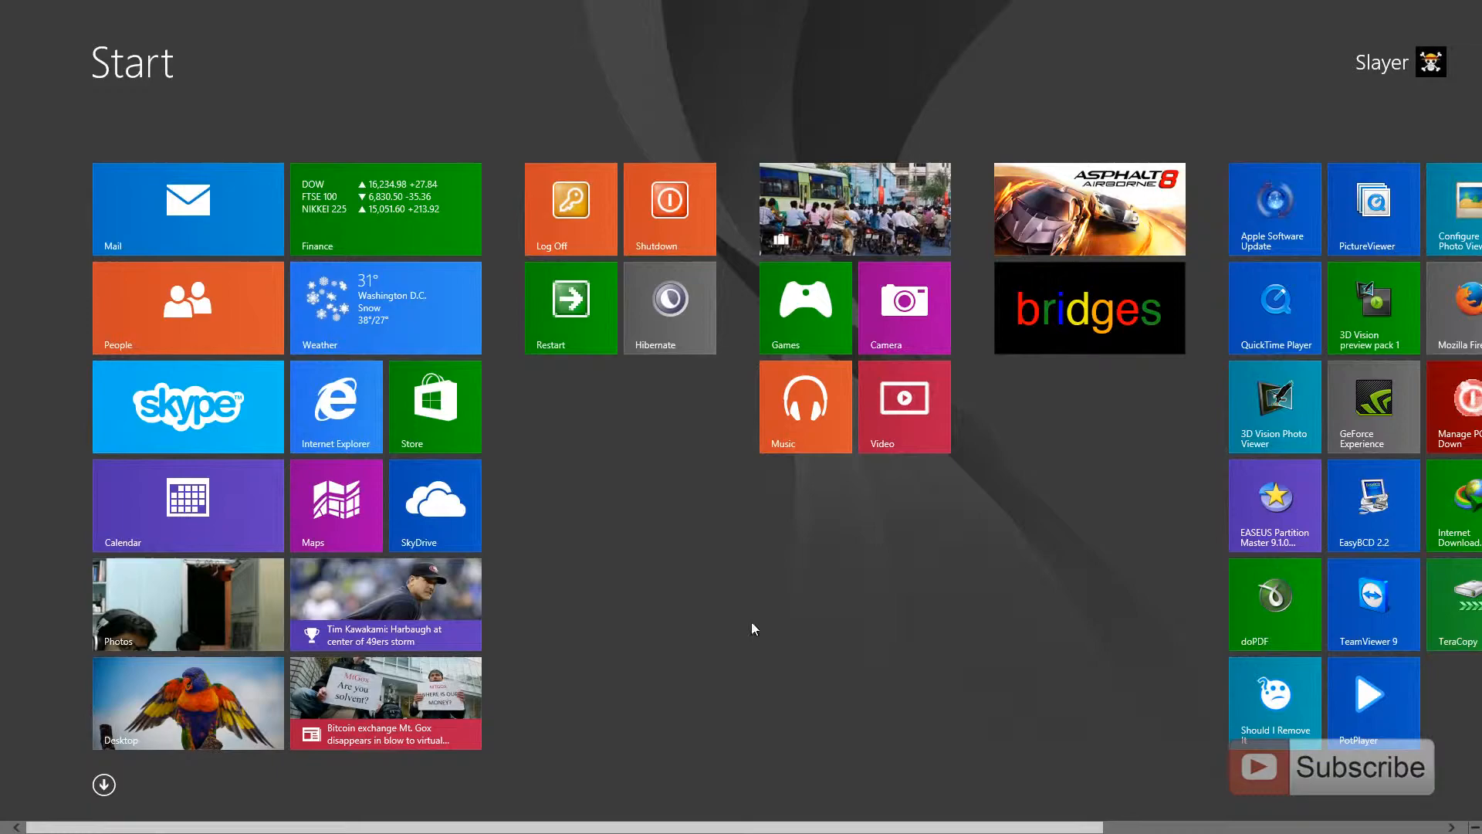
mouse_move(203, 723)
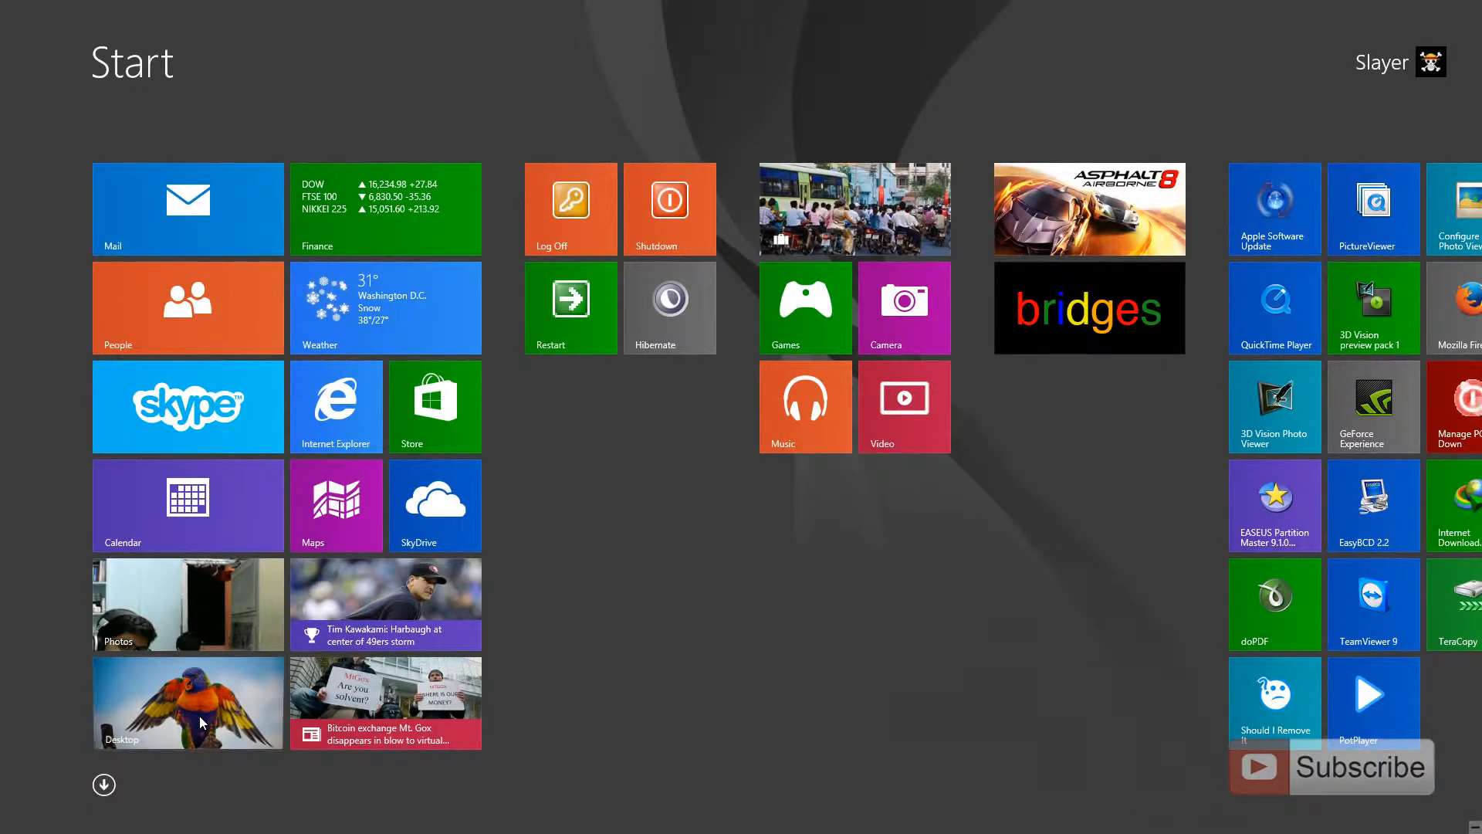
- Return to the desktop via the Desktop tile
click(188, 703)
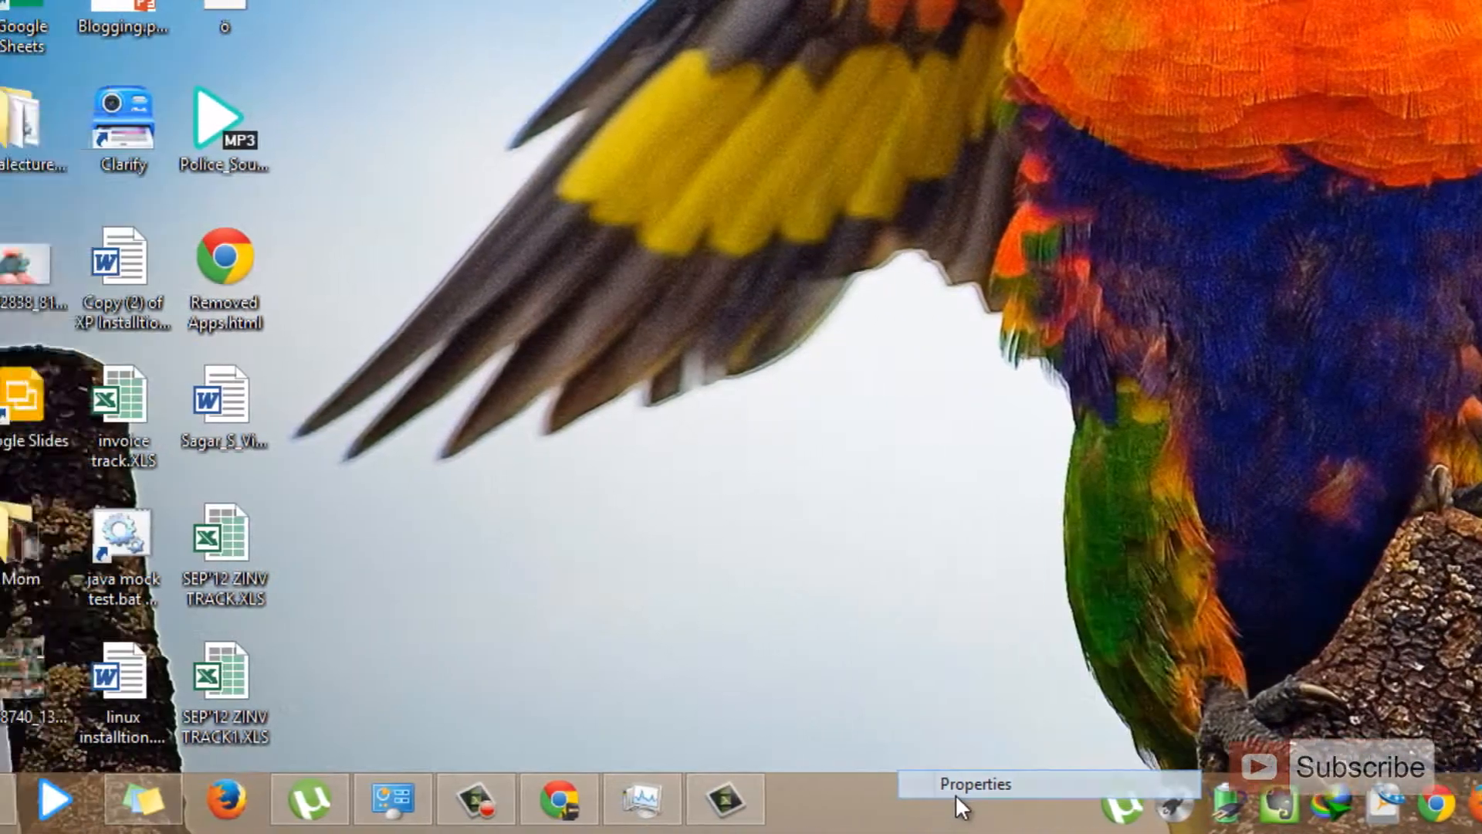
- Enable 'Show my desktop background on Start' on the Navigation tab of Taskbar and Navigation properties
click(979, 784)
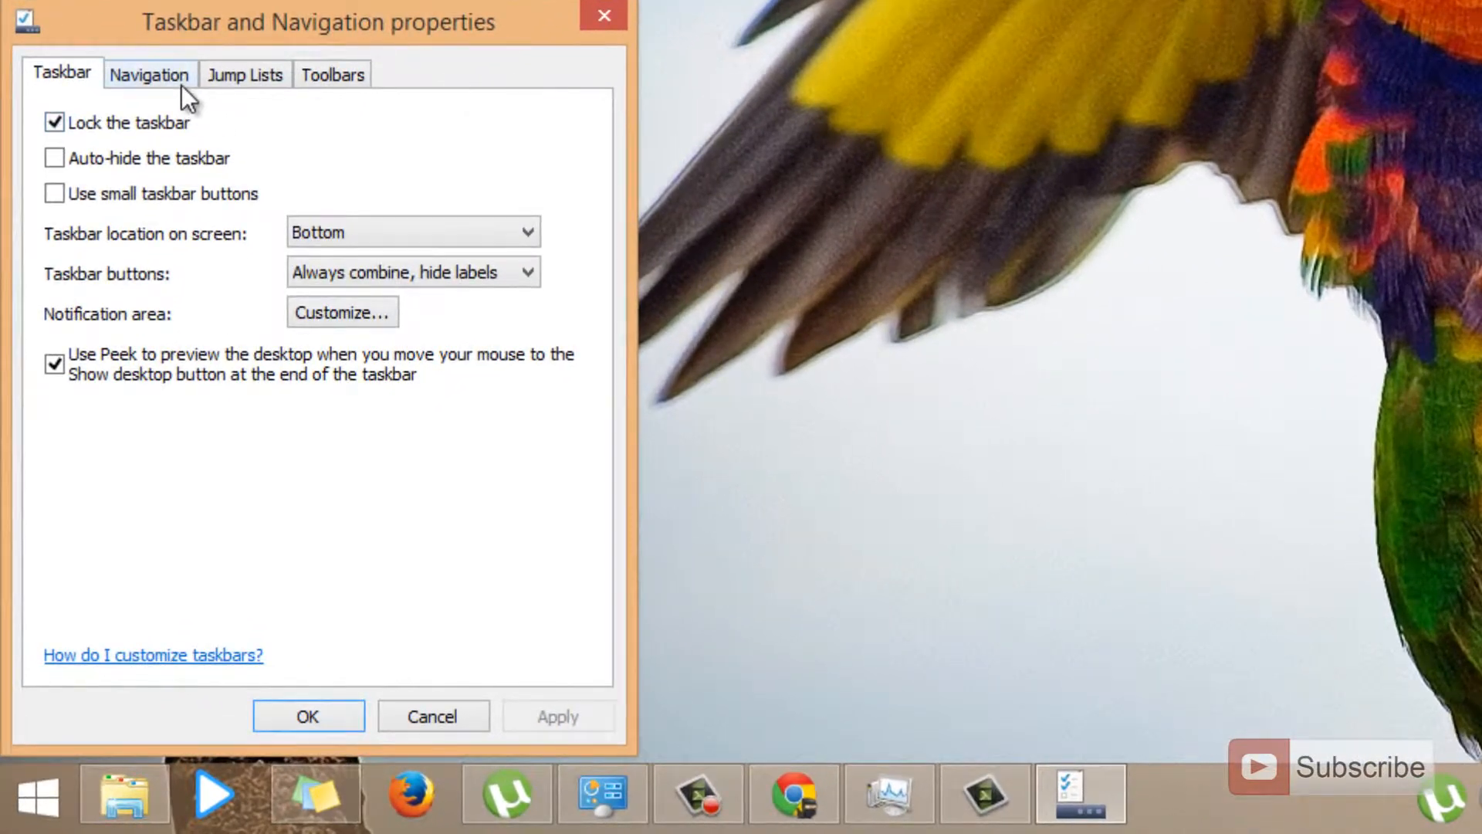
click(150, 74)
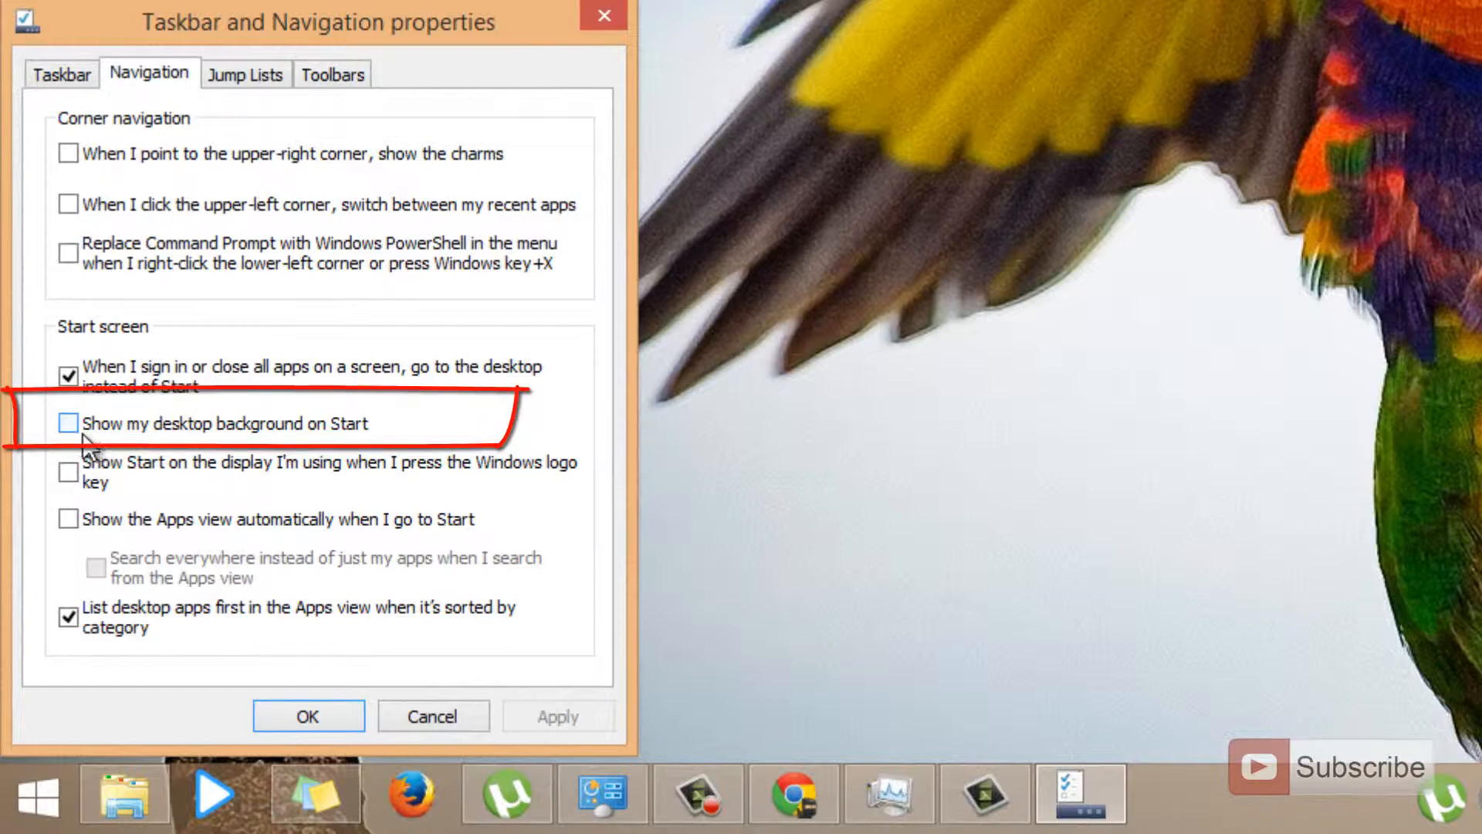
click(68, 424)
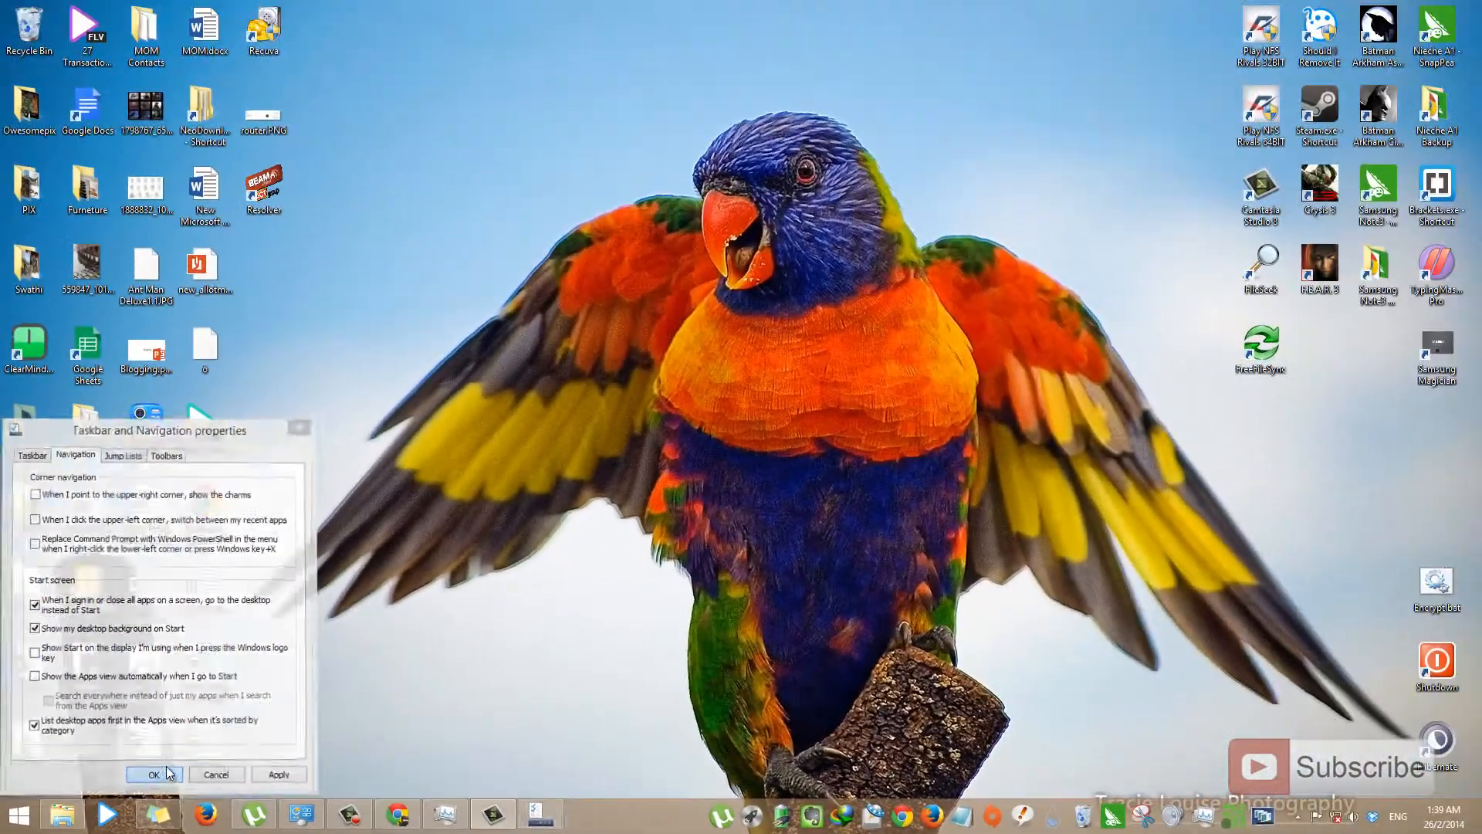